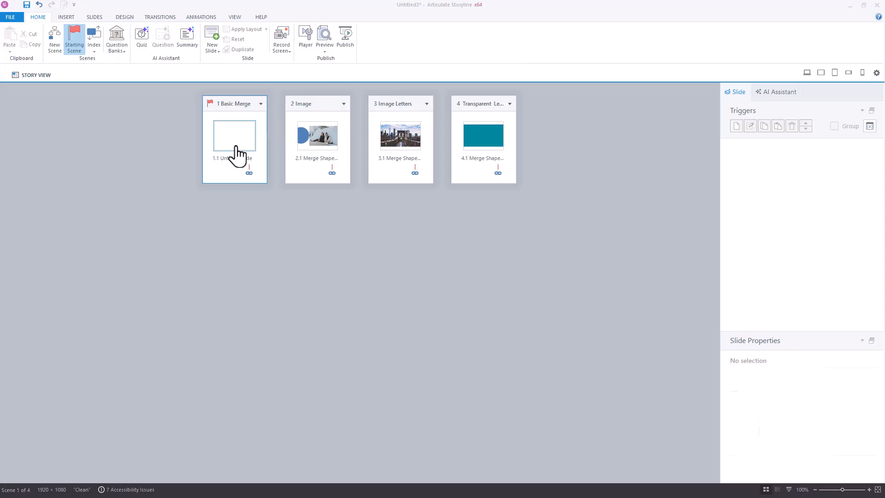
Open blank slide 1.1 'Untitled Slide' in the Basic Merge scene for editing.
{"action": "double_click", "coordinate": [234, 135]}
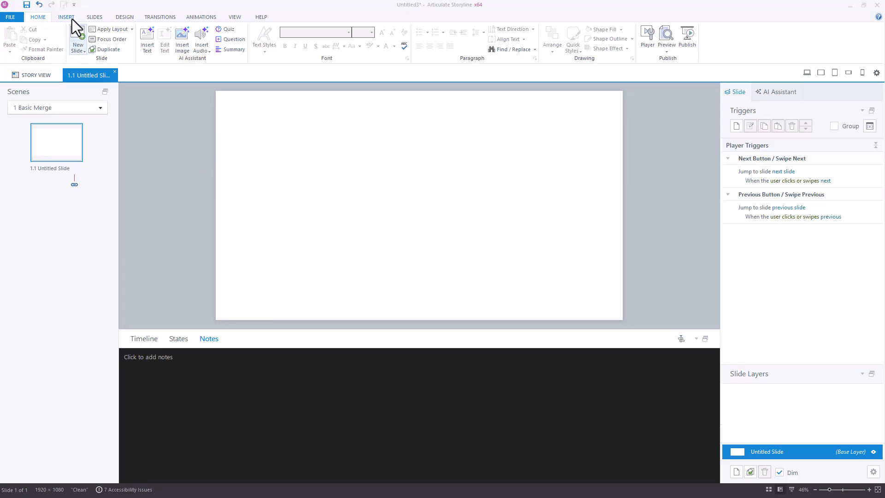
Draw a blue square and a red circle overlapping its upper right part.
{"action": "left_click", "coordinate": [356, 38]}
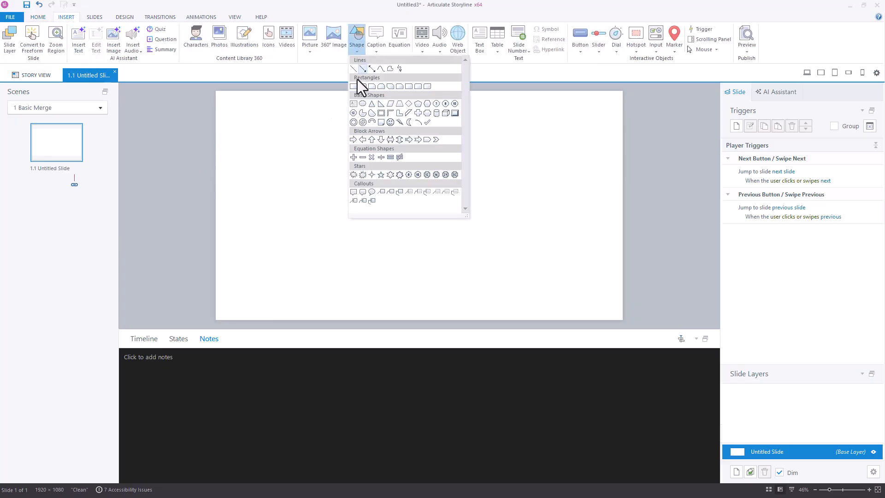
{"action": "left_click", "coordinate": [353, 86]}
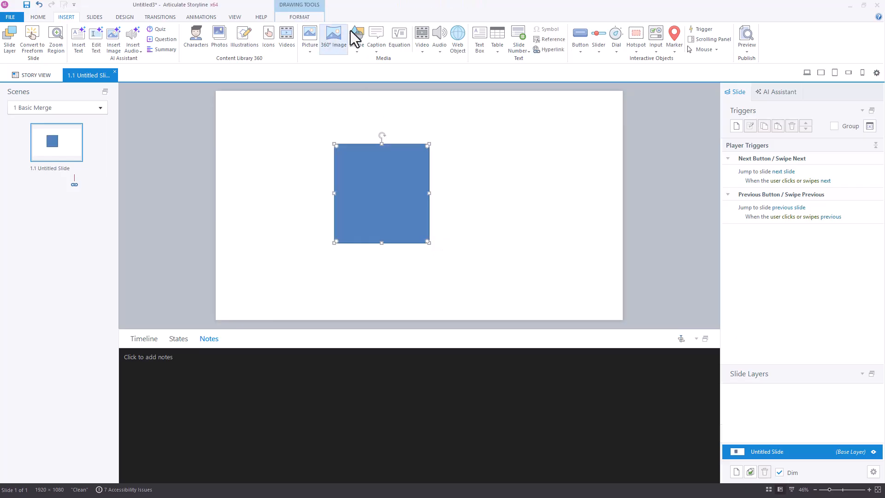
{"action": "left_click", "coordinate": [356, 40]}
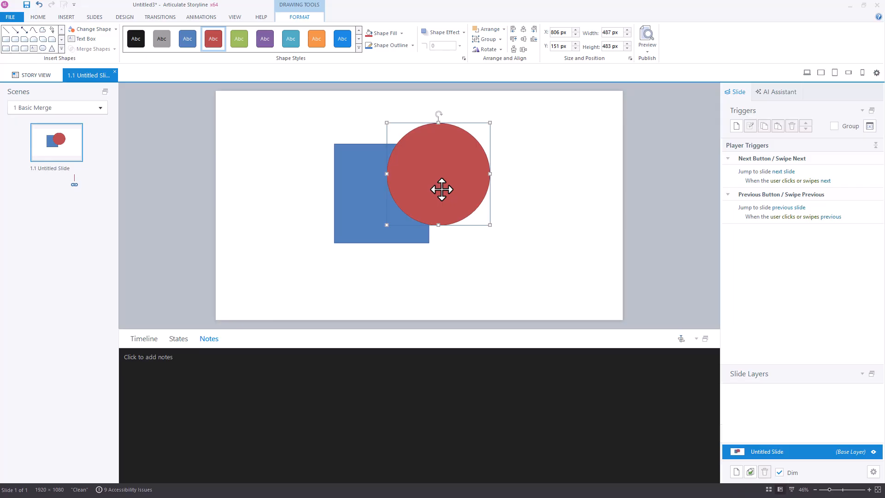
{"action": "left_click", "coordinate": [143, 338]}
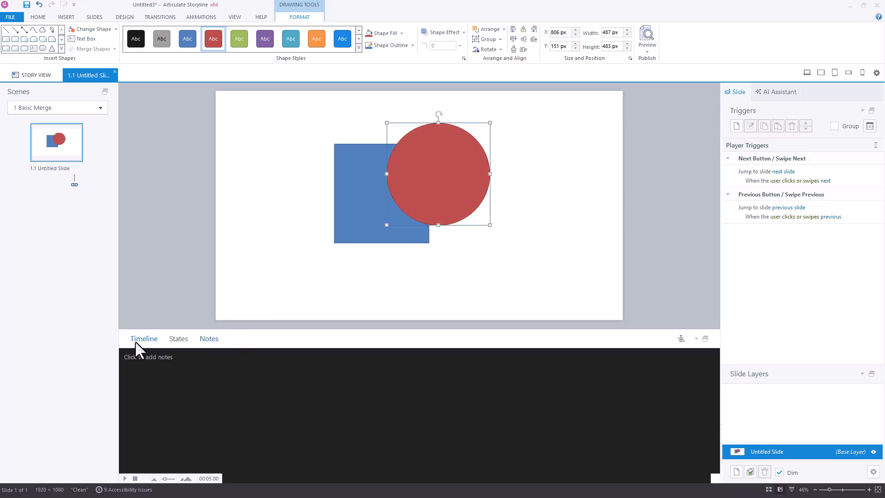
Show the timeline, select the circle and square, and preview the Combine merge option.
{"action": "left_click", "coordinate": [144, 338]}
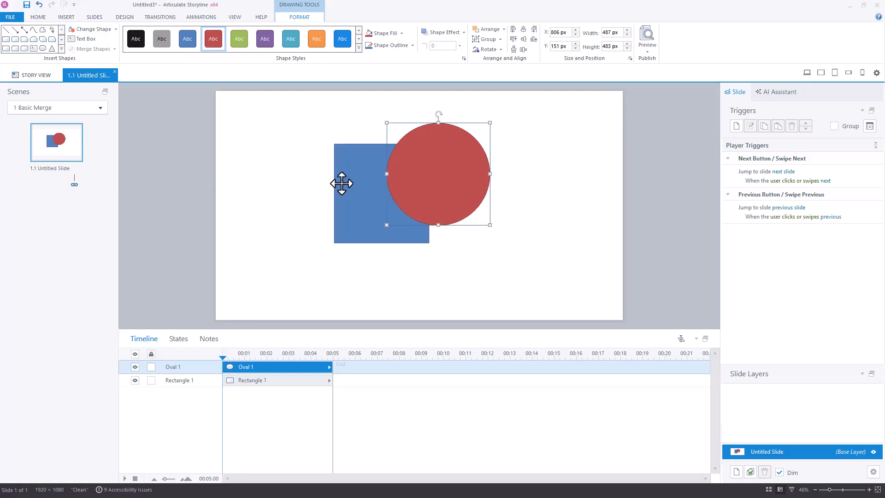
{"action": "mouse_move", "coordinate": [413, 193]}
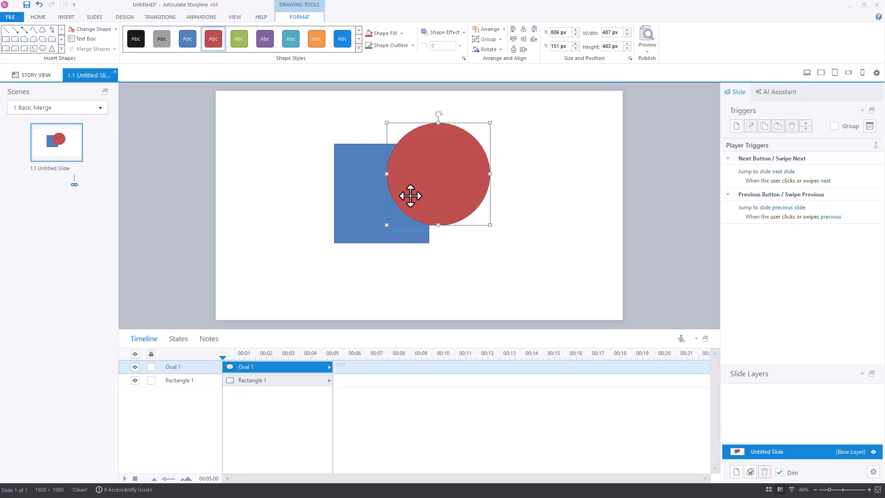
{"action": "left_click", "coordinate": [364, 212]}
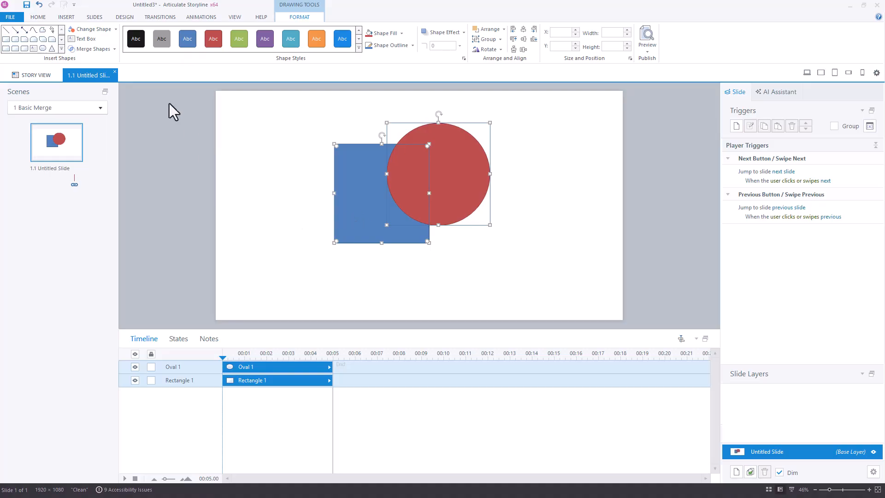
{"action": "left_click", "coordinate": [91, 49]}
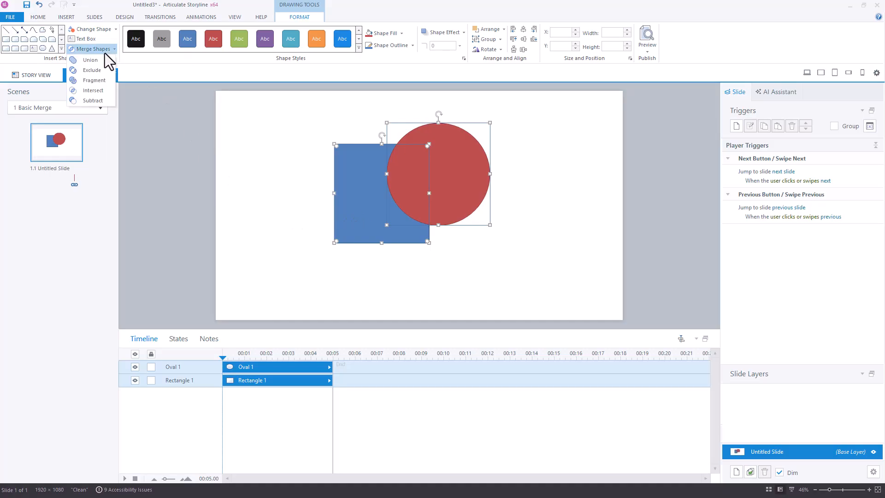
{"action": "left_click", "coordinate": [90, 60]}
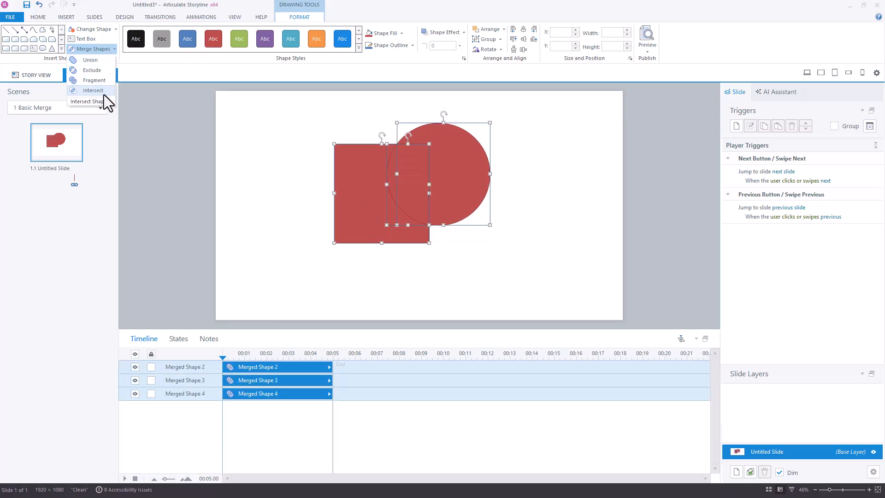
{"action": "left_click", "coordinate": [93, 101]}
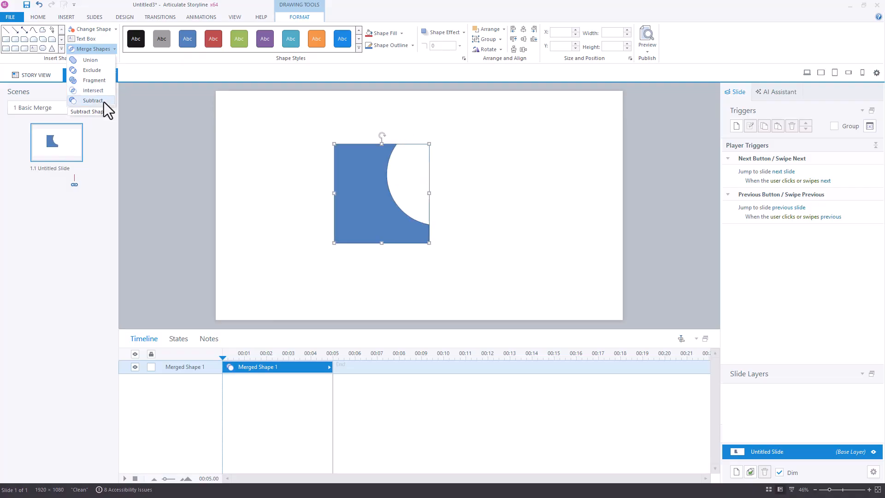
{"action": "mouse_move", "coordinate": [90, 60]}
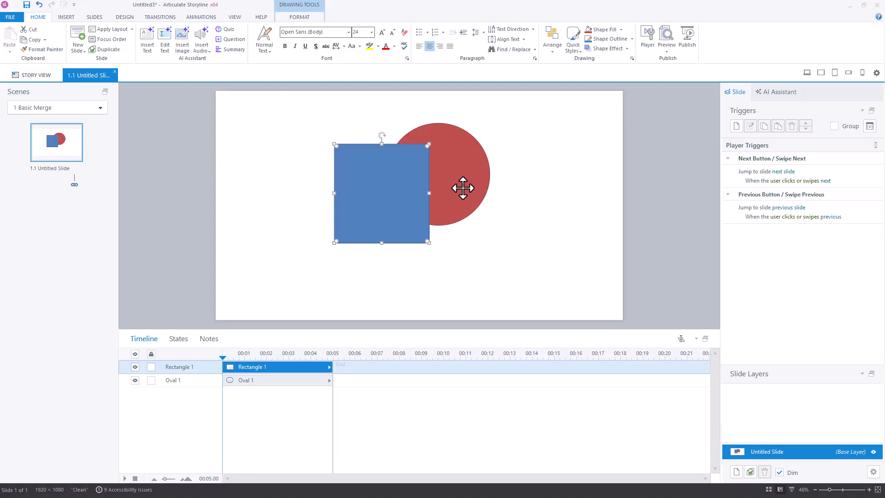
Select the square and circle and apply Merge Shapes > Intersect.
{"action": "left_click", "coordinate": [463, 188]}
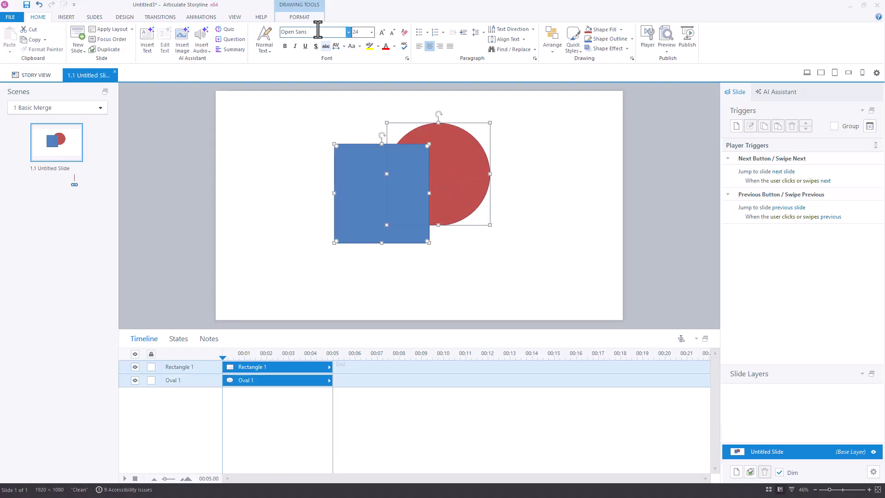
{"action": "left_click", "coordinate": [300, 16]}
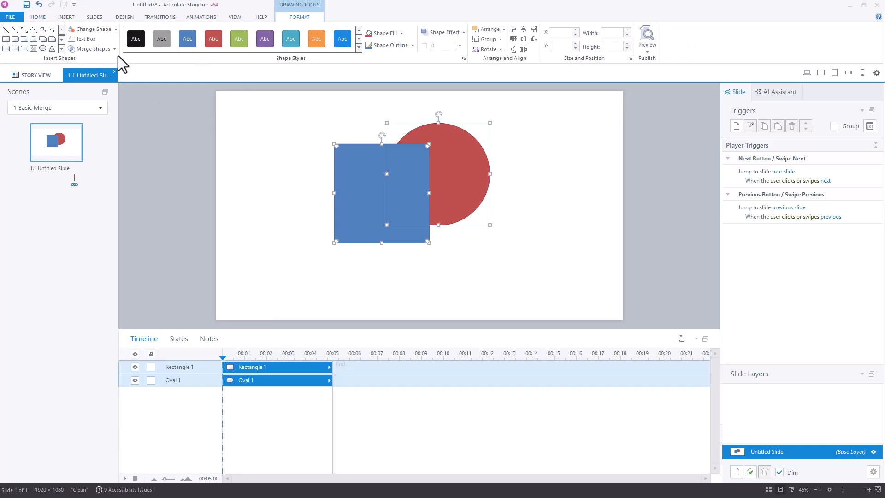
{"action": "left_click", "coordinate": [93, 49]}
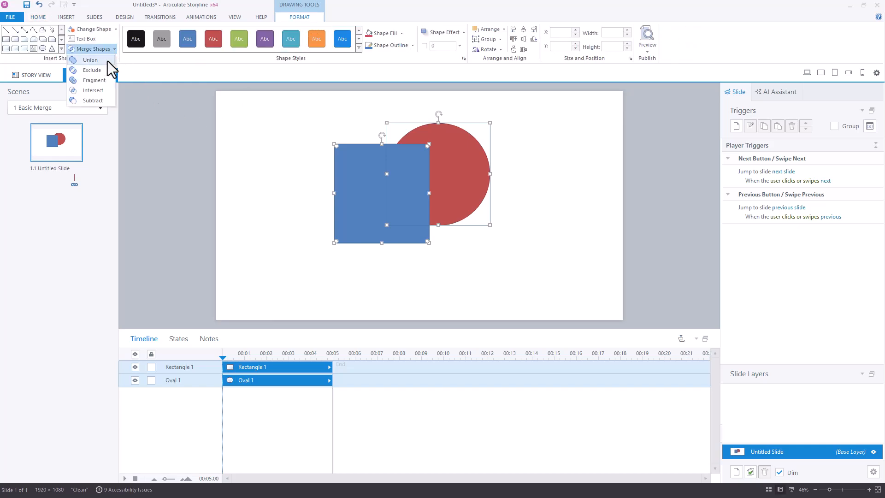
{"action": "left_click", "coordinate": [91, 70]}
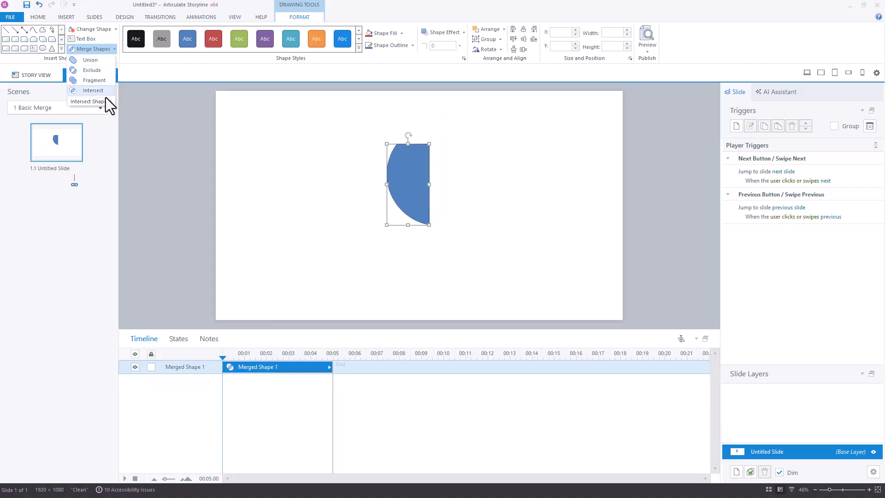
{"action": "left_click", "coordinate": [93, 101]}
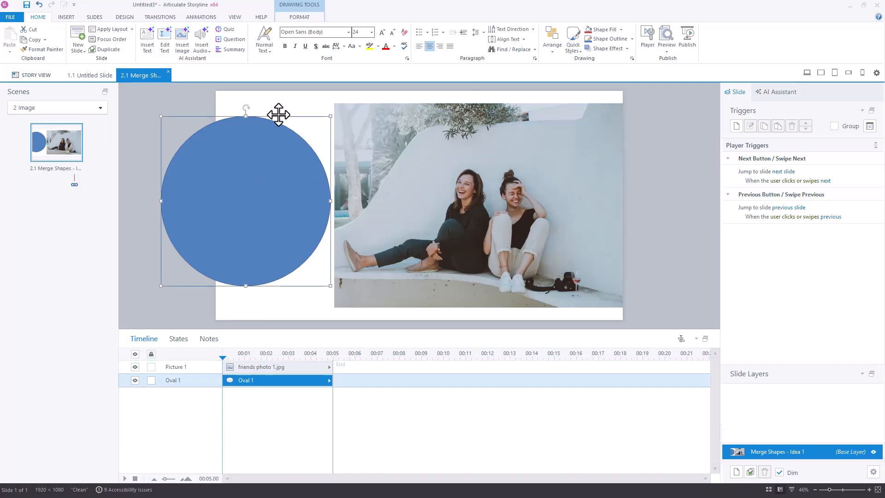
Set the circle width to 800 and centre it over the two women.
{"action": "left_click", "coordinate": [299, 18]}
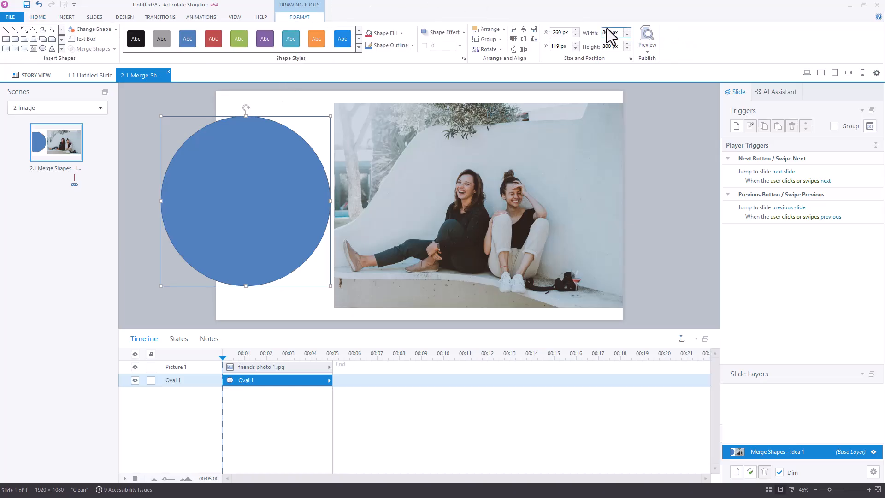
{"action": "type", "text": "800"}
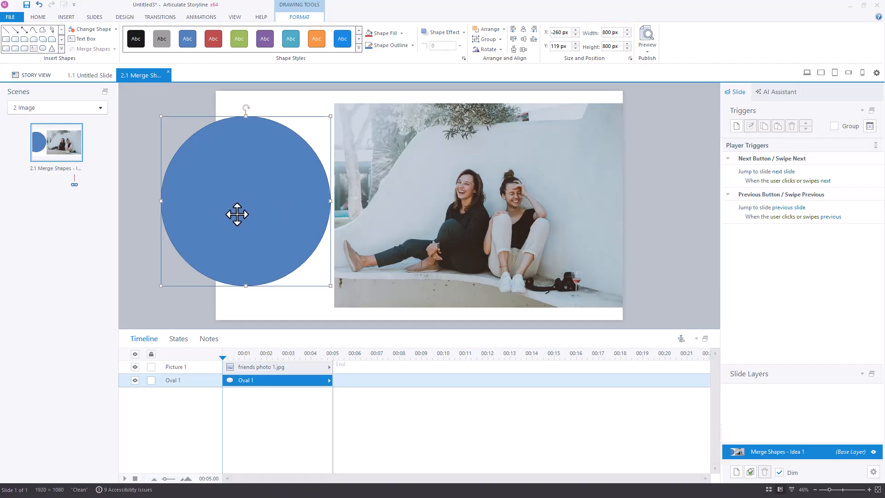
{"action": "left_click_drag", "start_coordinate": [244, 214], "coordinate": [478, 233]}
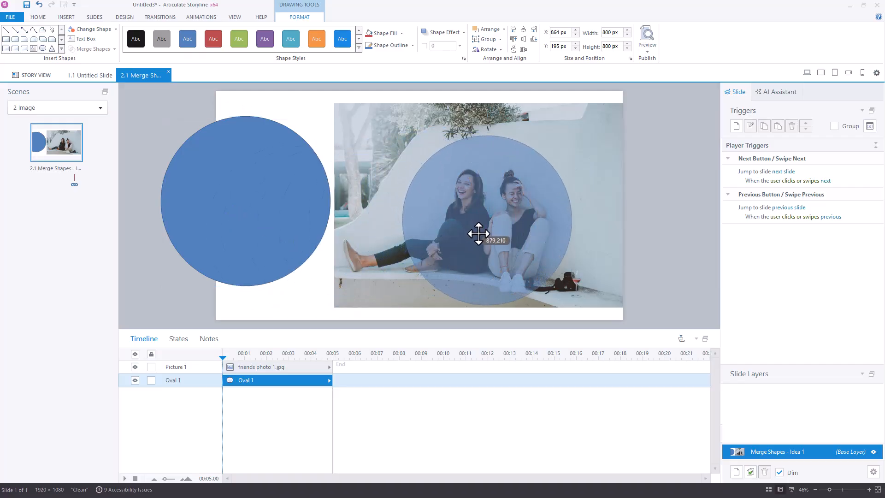
{"action": "left_click_drag", "start_coordinate": [480, 233], "coordinate": [477, 235]}
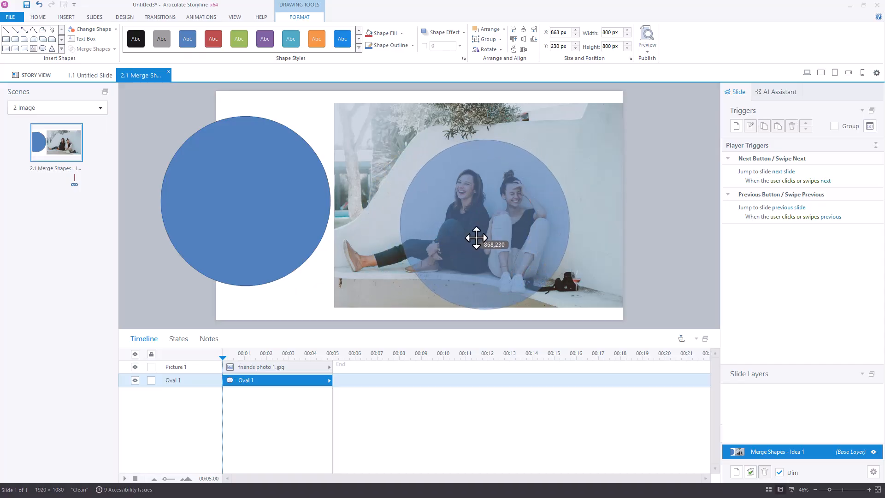
{"action": "left_click_drag", "start_coordinate": [476, 237], "coordinate": [476, 231]}
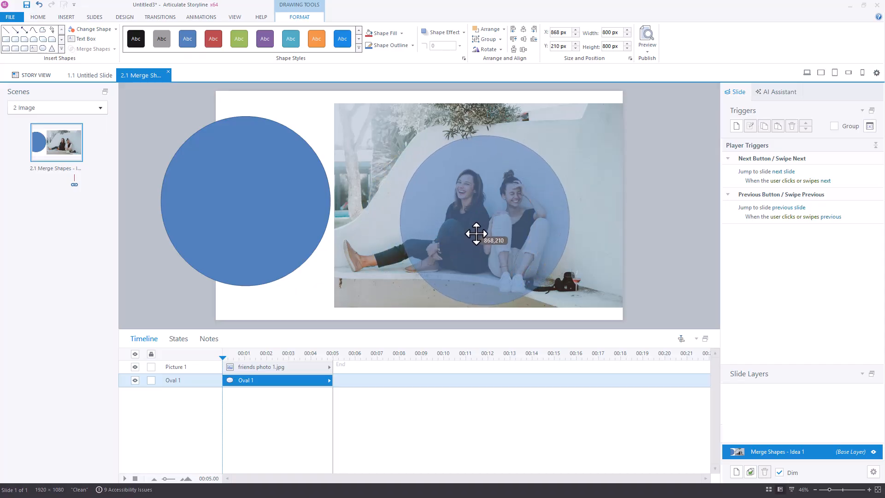
{"action": "left_click_drag", "start_coordinate": [476, 234], "coordinate": [476, 229]}
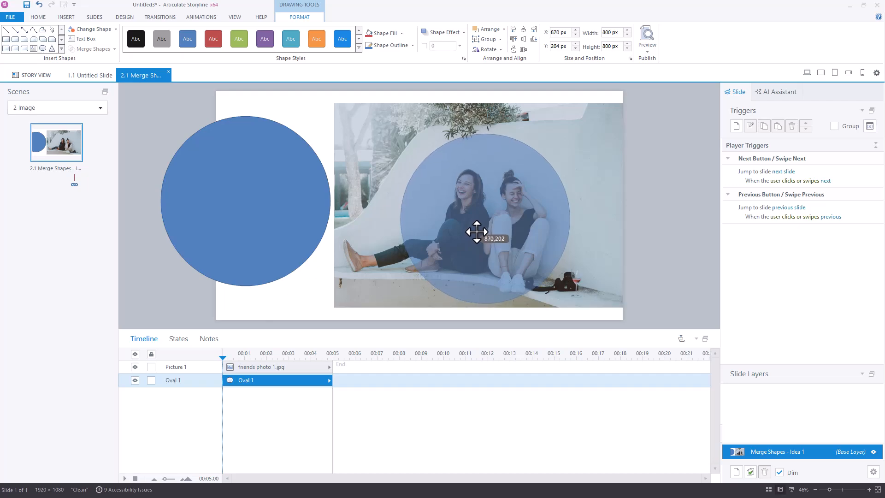
{"action": "left_click_drag", "start_coordinate": [475, 232], "coordinate": [478, 244]}
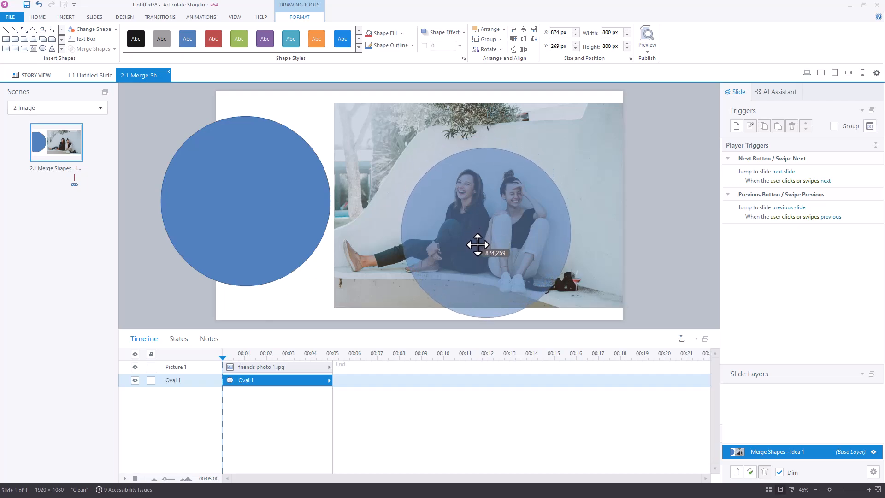
{"action": "left_click_drag", "start_coordinate": [478, 245], "coordinate": [478, 234]}
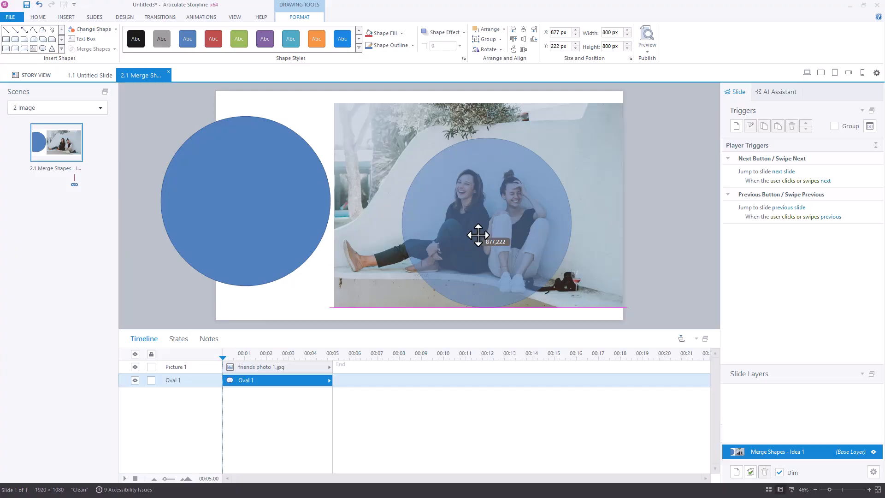
{"action": "left_click_drag", "start_coordinate": [479, 235], "coordinate": [479, 258]}
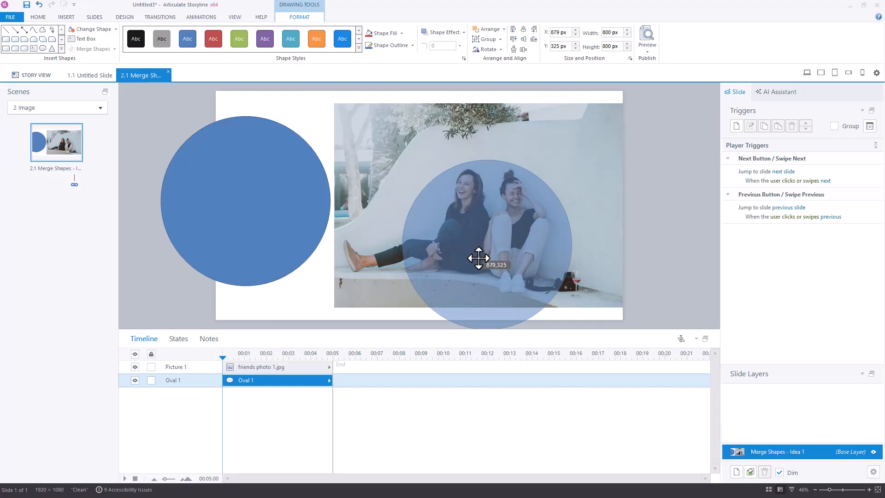
{"action": "left_click_drag", "start_coordinate": [478, 259], "coordinate": [481, 237]}
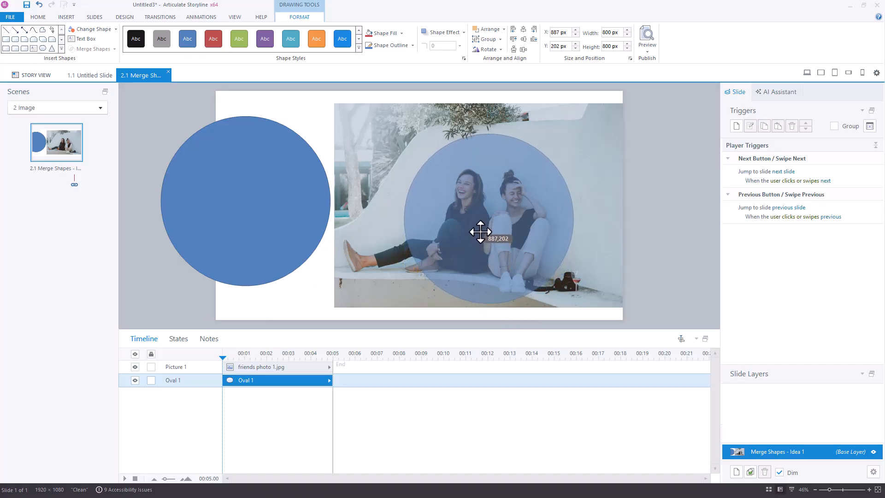
{"action": "left_click_drag", "start_coordinate": [481, 232], "coordinate": [481, 242]}
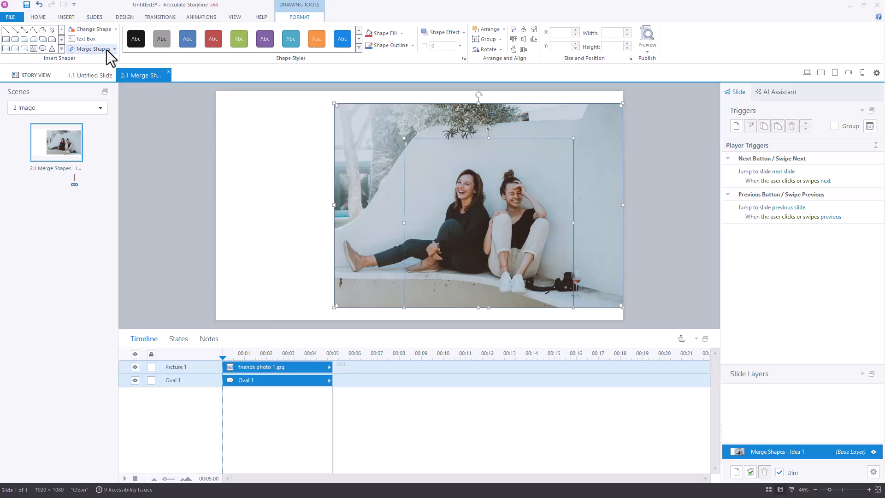
{"action": "mouse_move", "coordinate": [90, 49]}
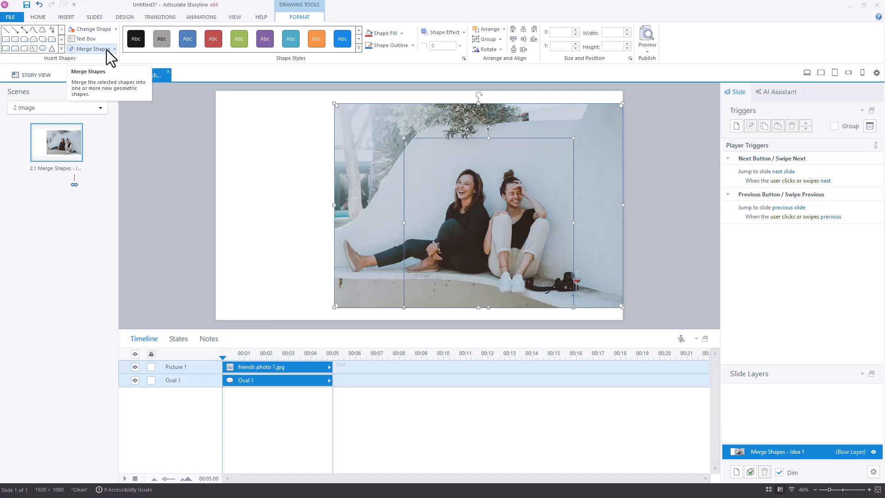
Intersect the friends photo with the circle to crop it into a circle.
{"action": "left_click", "coordinate": [91, 50]}
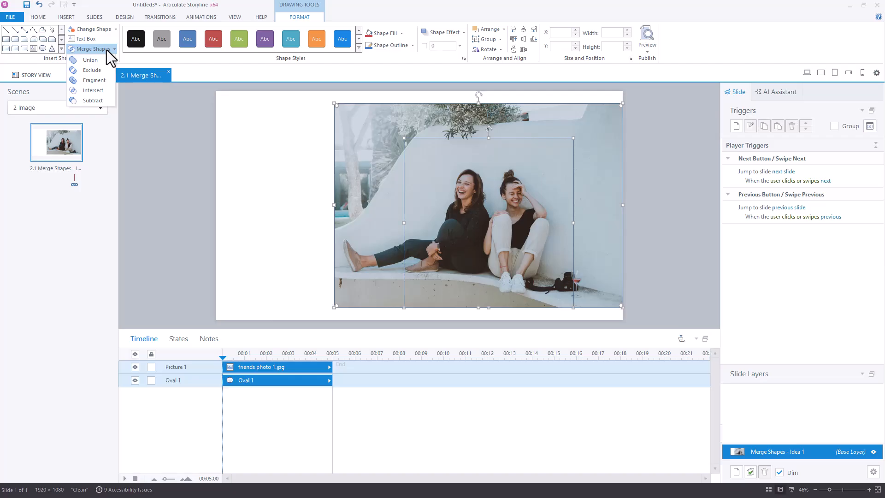
{"action": "left_click", "coordinate": [93, 91]}
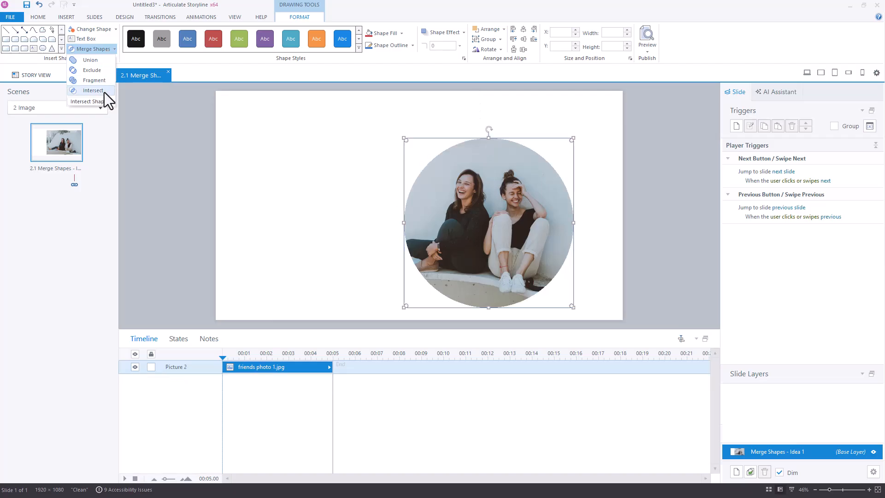
{"action": "left_click", "coordinate": [93, 91]}
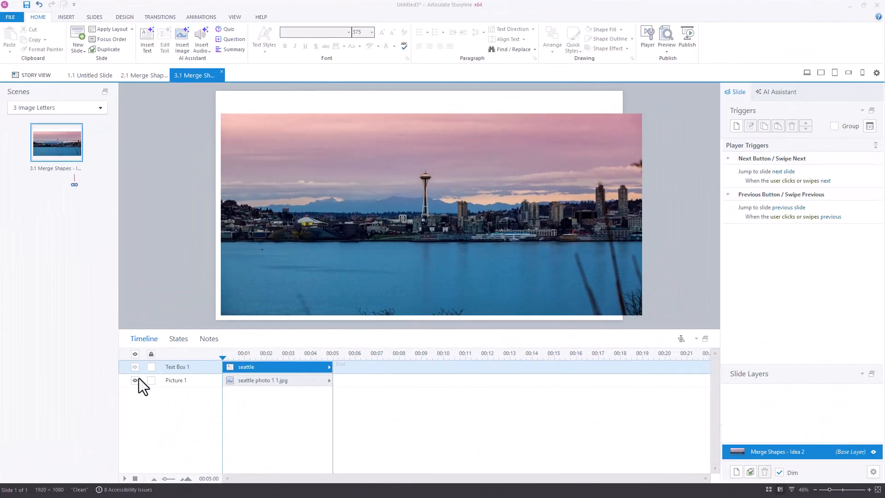
{"action": "mouse_move", "coordinate": [138, 388]}
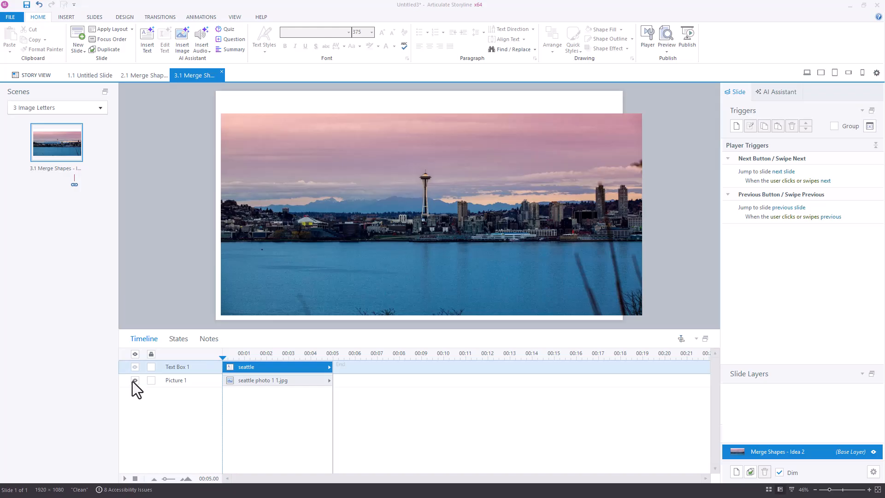
Hide Picture 1, the skyline photo, to reveal the black SEATTLE text.
{"action": "left_click", "coordinate": [134, 379]}
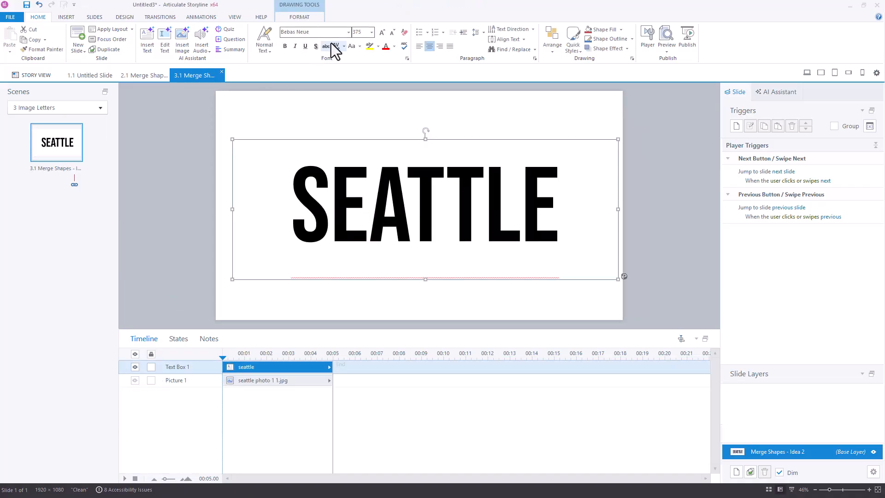
{"action": "mouse_move", "coordinate": [361, 32]}
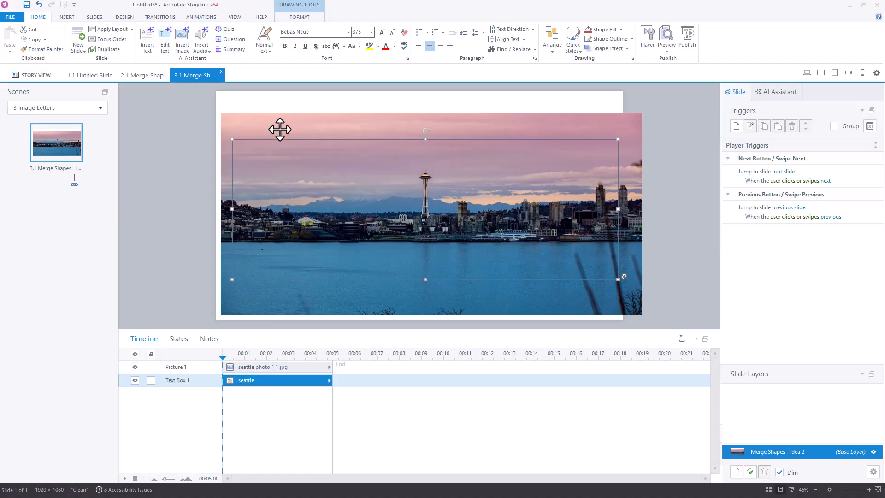
Select the skyline photo with the SEATTLE text and apply Merge Shapes > Fragment.
{"action": "left_click", "coordinate": [300, 16]}
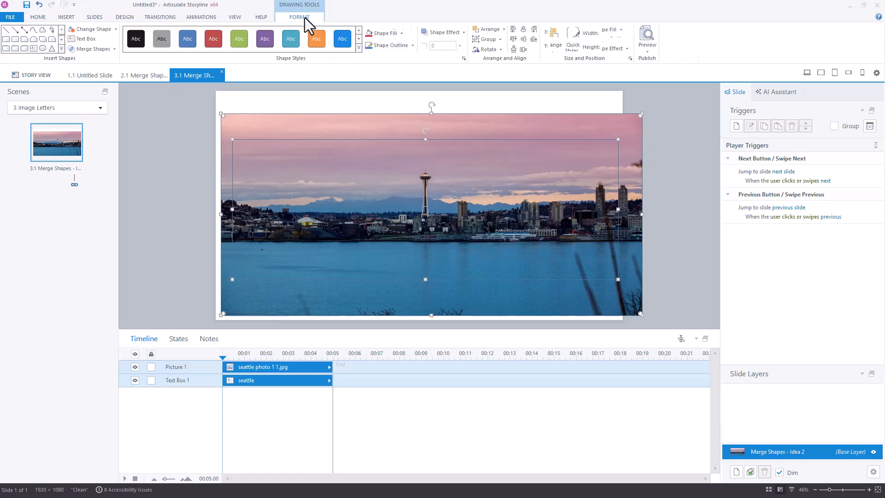
{"action": "left_click", "coordinate": [90, 48]}
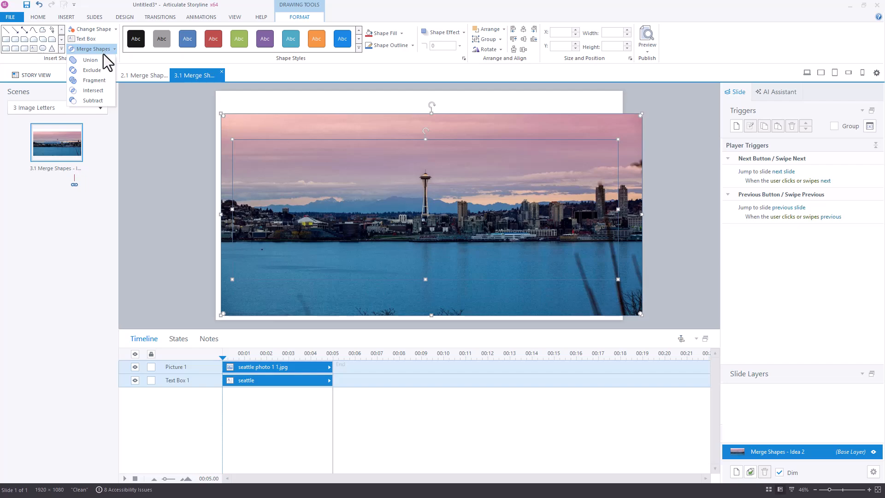
{"action": "mouse_move", "coordinate": [89, 60]}
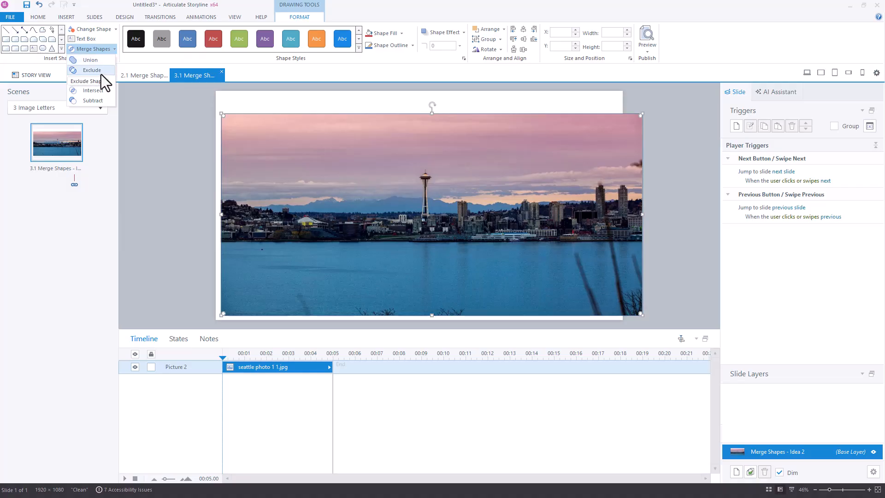
{"action": "left_click", "coordinate": [91, 70]}
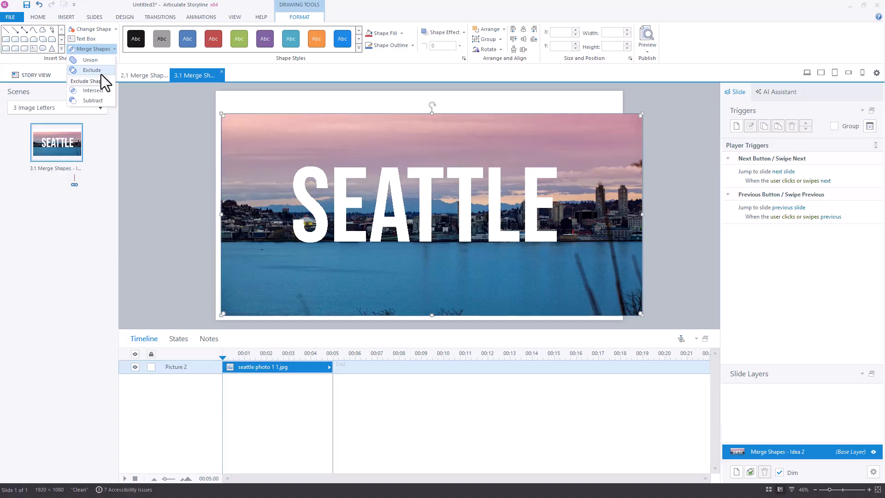
{"action": "mouse_move", "coordinate": [94, 82]}
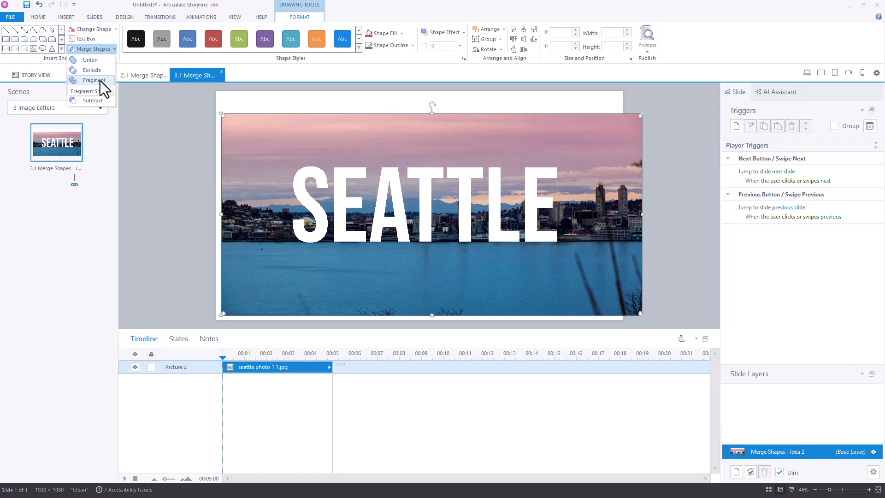
{"action": "left_click", "coordinate": [94, 80]}
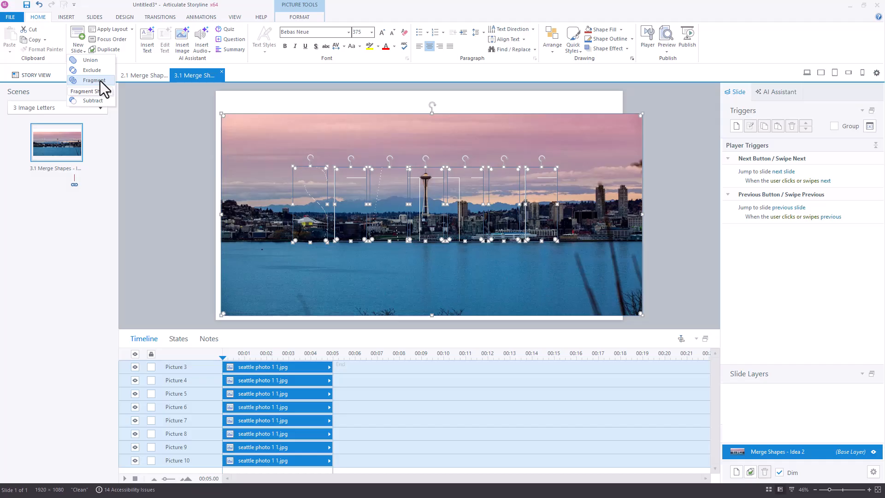
Undo the Fragment merge, restoring the photo and text as separate objects.
{"action": "left_click", "coordinate": [91, 90]}
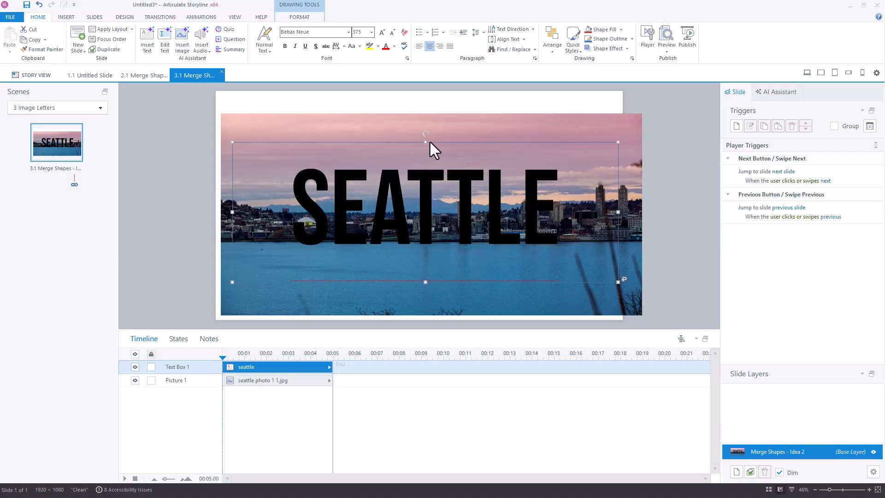
{"action": "mouse_move", "coordinate": [220, 386]}
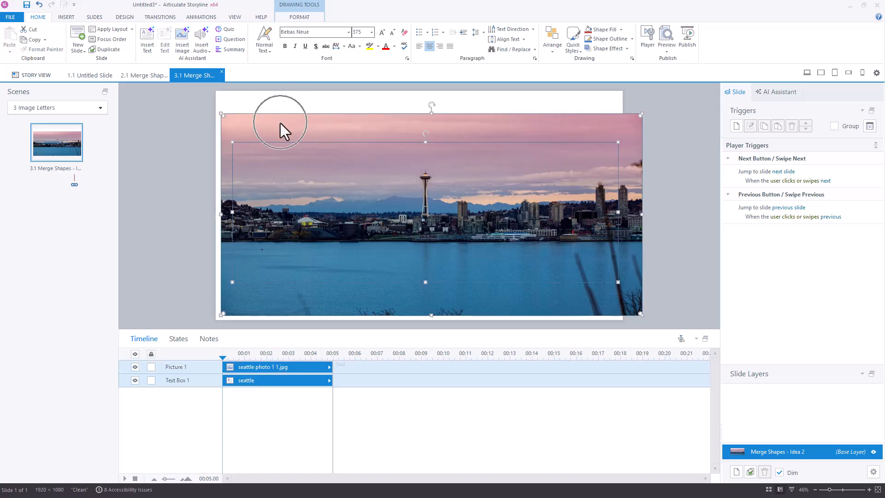
Intersect the skyline photo with SEATTLE text and reposition the photo-filled letters.
{"action": "left_click", "coordinate": [299, 16]}
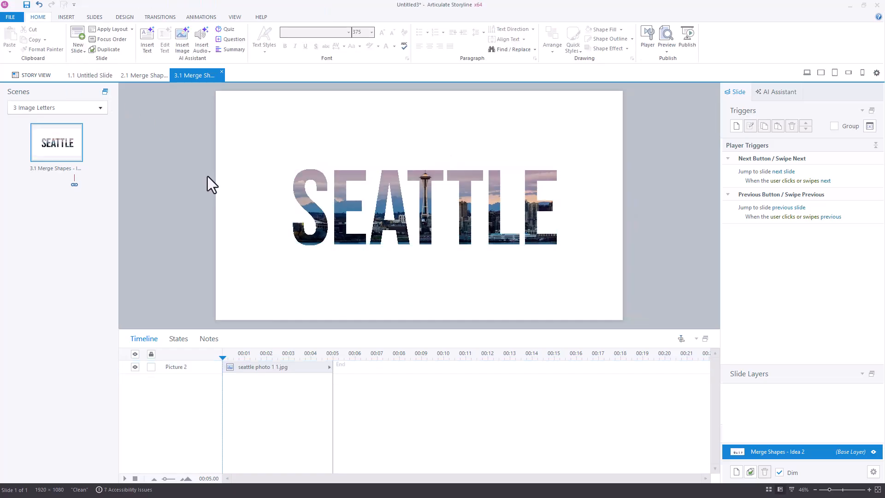
{"action": "mouse_move", "coordinate": [294, 195]}
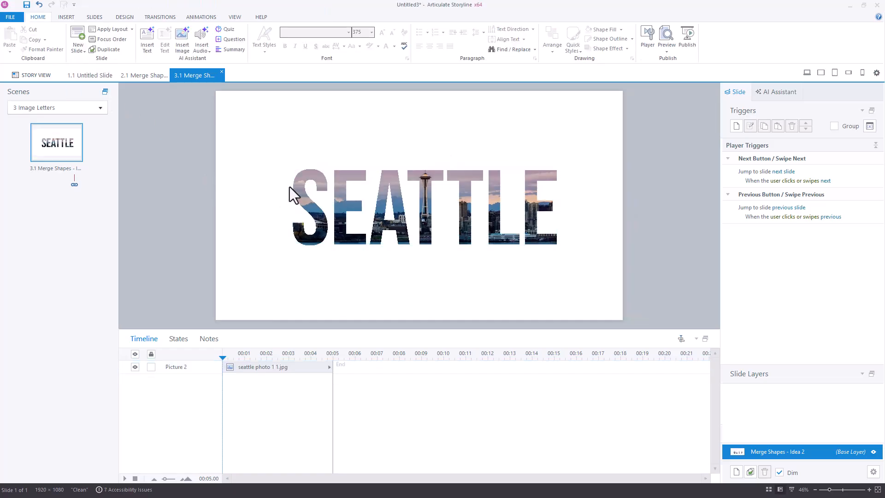
{"action": "left_click", "coordinate": [421, 206]}
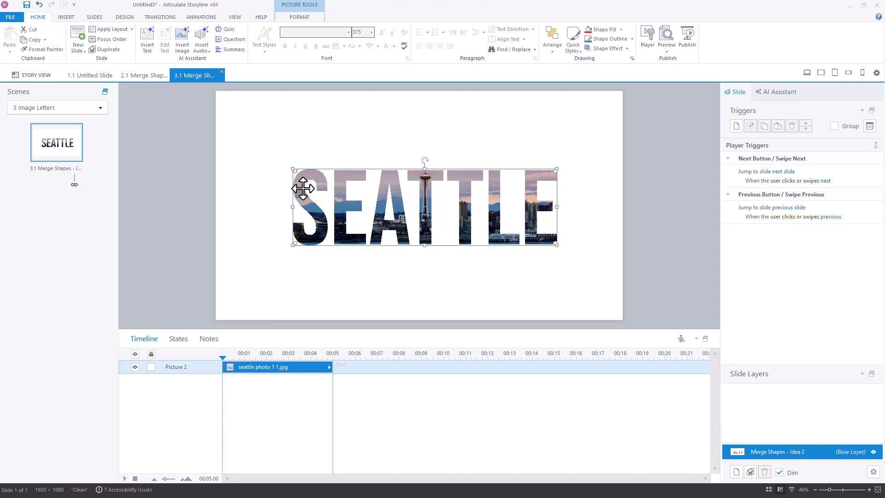
{"action": "mouse_move", "coordinate": [330, 199]}
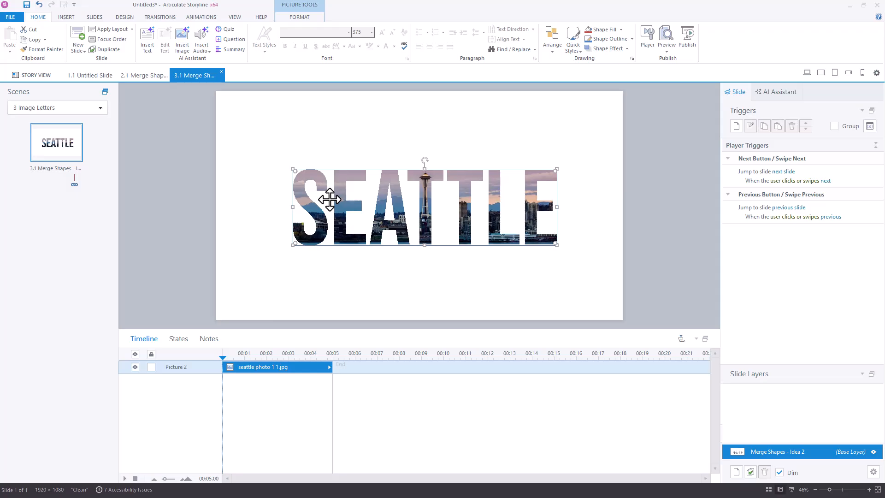
{"action": "left_click_drag", "start_coordinate": [330, 199], "coordinate": [261, 121]}
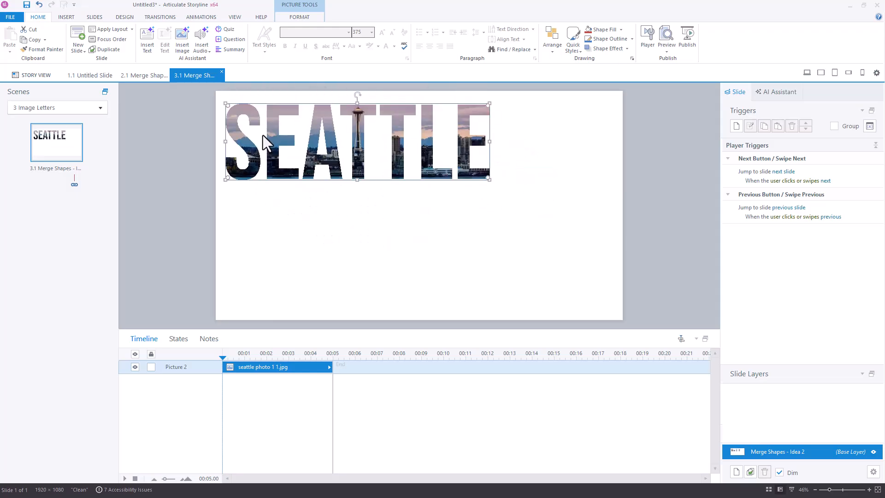
{"action": "left_click", "coordinate": [250, 76]}
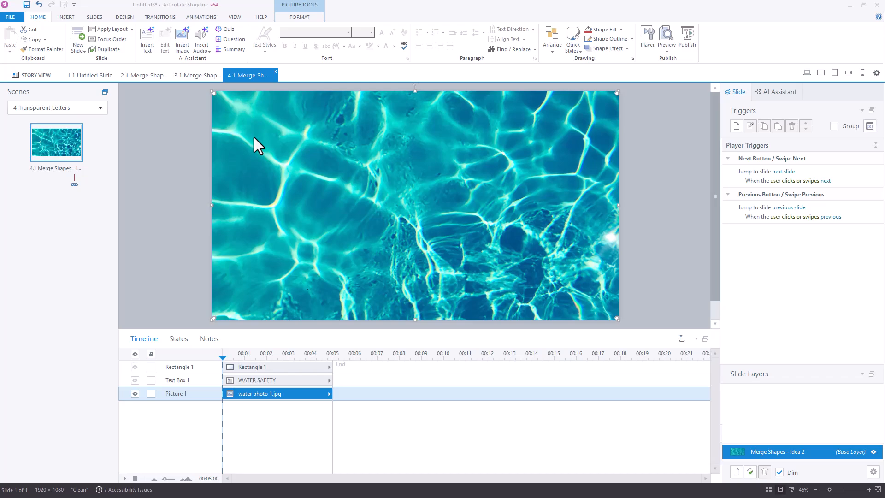
{"action": "mouse_move", "coordinate": [249, 398]}
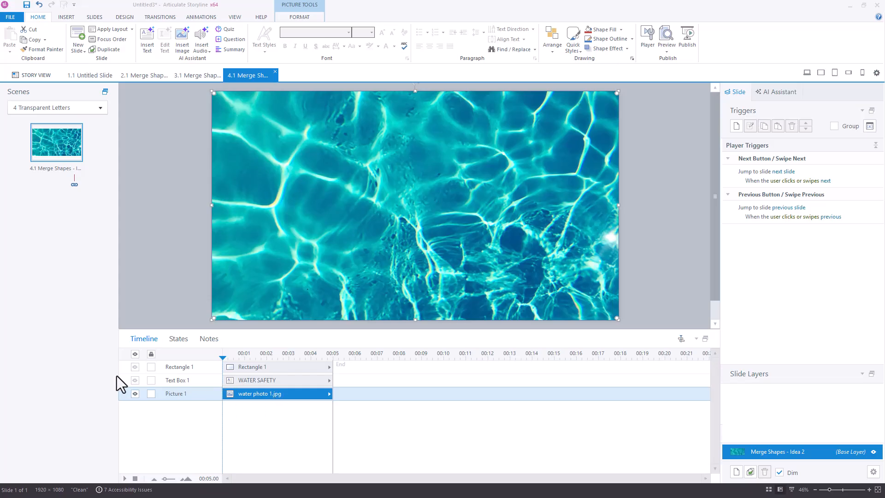
{"action": "mouse_move", "coordinate": [148, 410]}
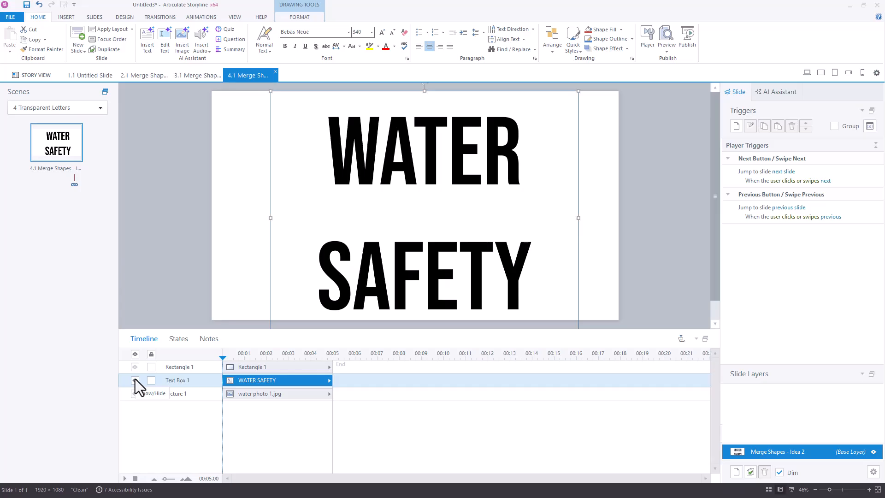
Show the WATER SAFETY text box and the teal rectangle on the slide.
{"action": "left_click", "coordinate": [178, 367]}
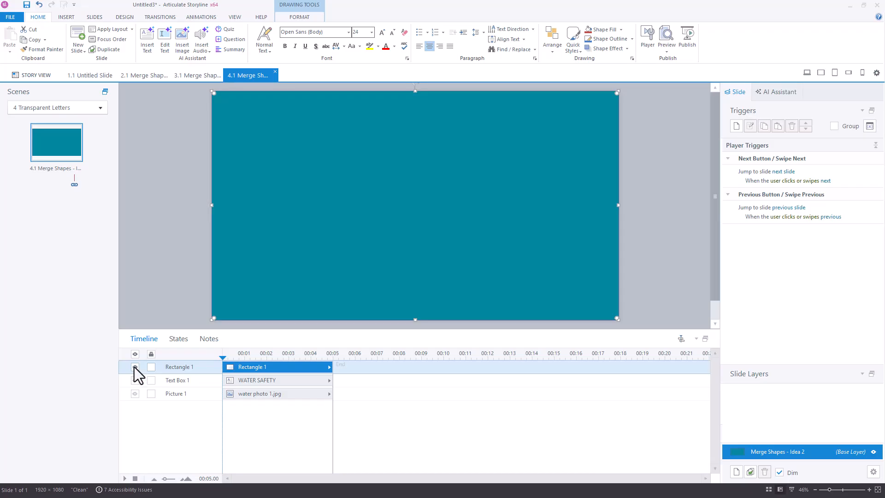
{"action": "left_click", "coordinate": [176, 380]}
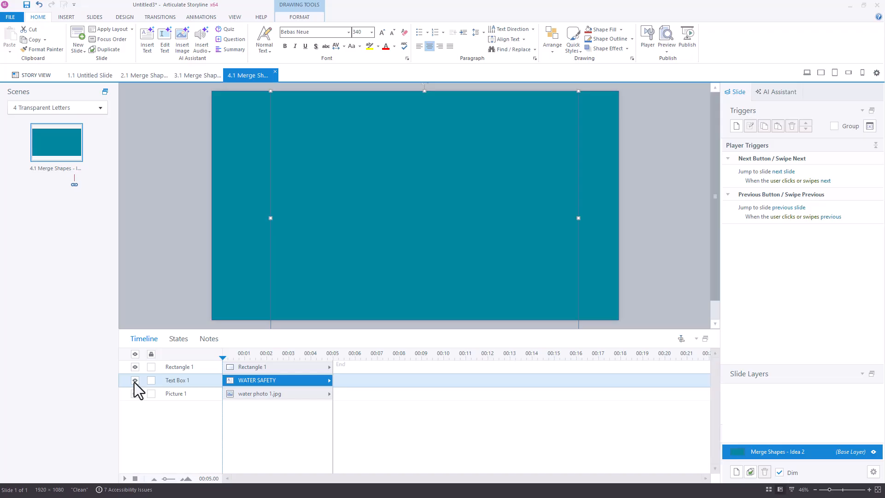
{"action": "mouse_move", "coordinate": [268, 379]}
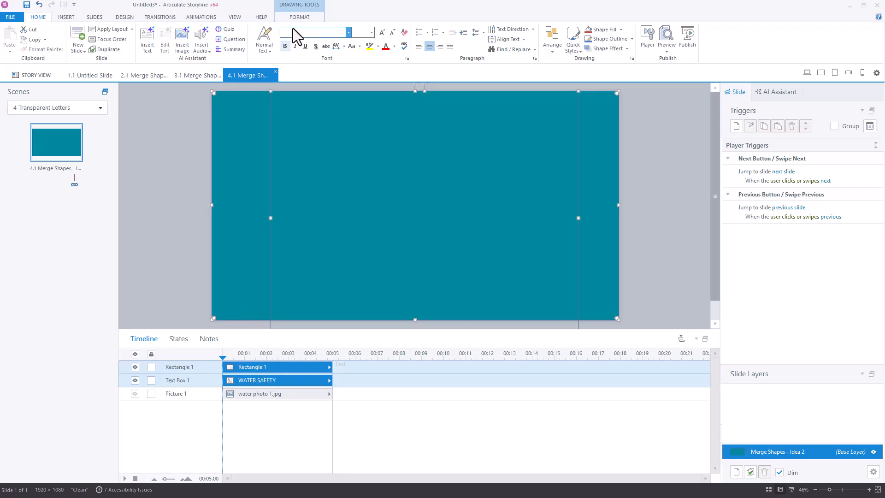
Merge the rectangle and WATER SAFETY text with Exclude, then Fragment them and delete the pieces.
{"action": "left_click", "coordinate": [300, 17]}
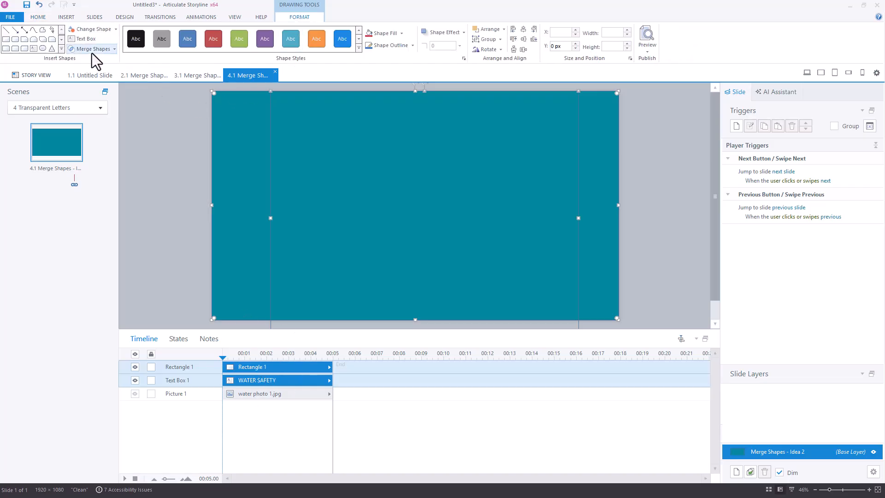
{"action": "left_click", "coordinate": [90, 49]}
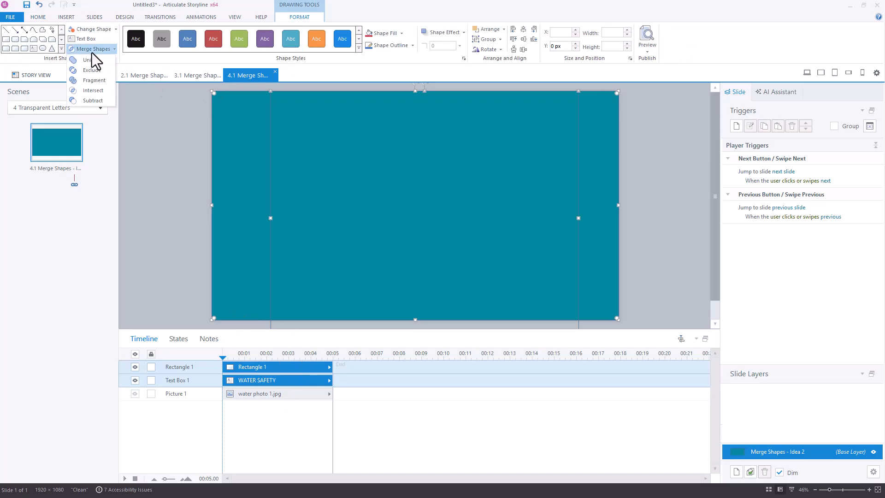
{"action": "left_click", "coordinate": [89, 60]}
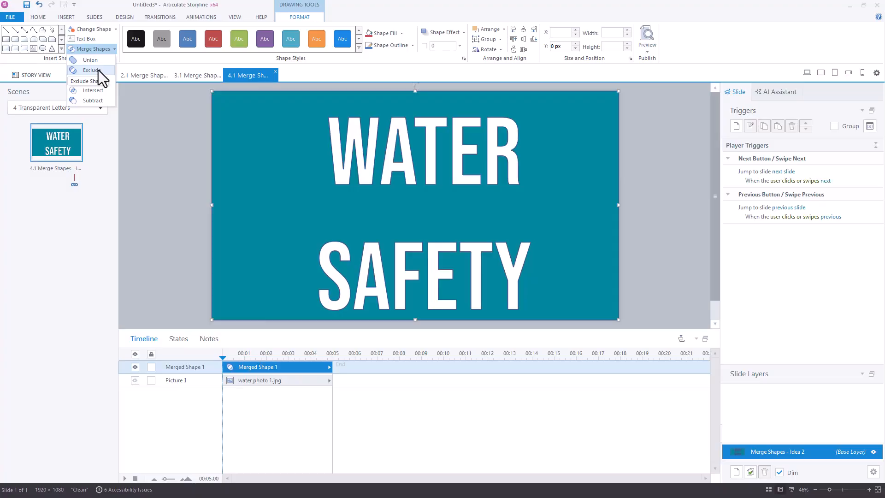
{"action": "mouse_move", "coordinate": [100, 85]}
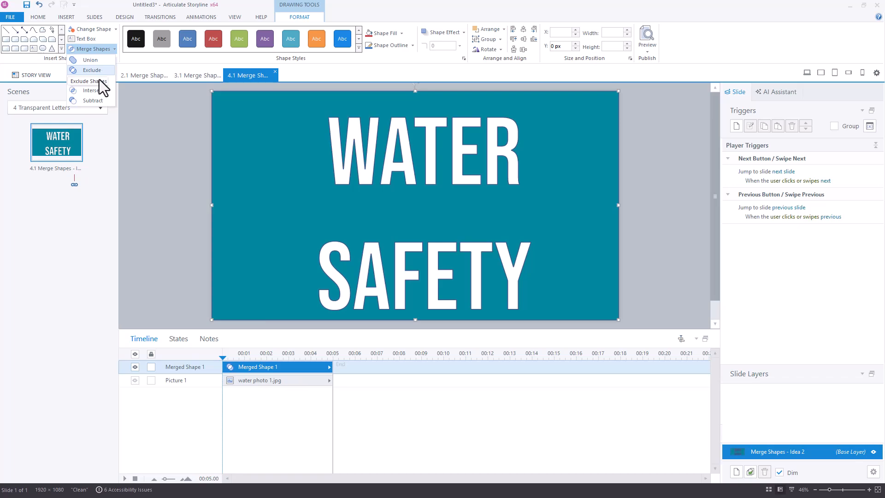
{"action": "left_click", "coordinate": [93, 80]}
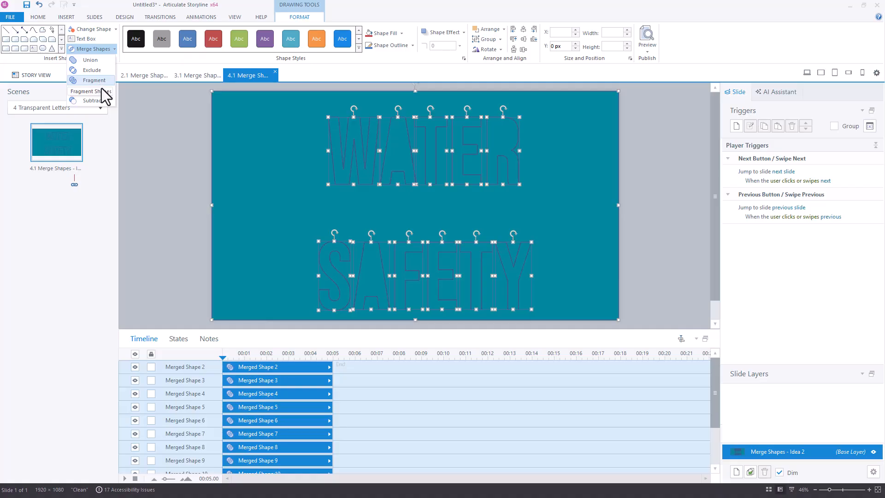
{"action": "left_click", "coordinate": [93, 90]}
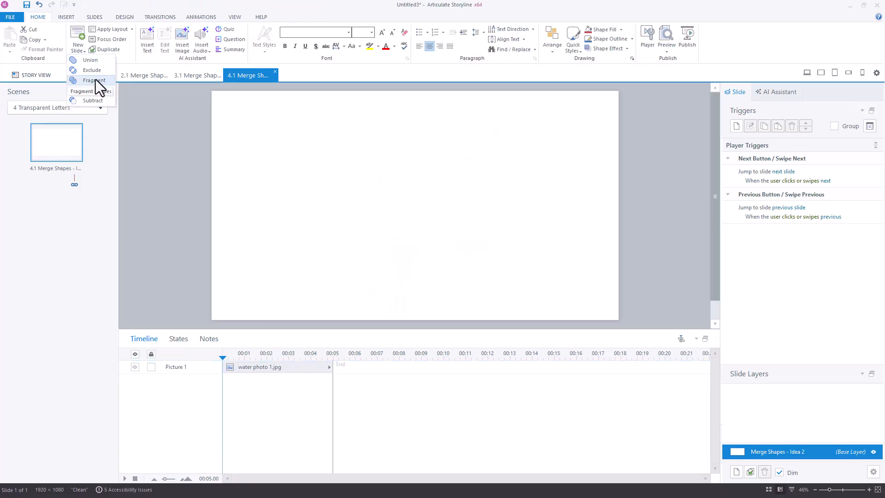
Restore the excluded WATER SAFETY cut-out shape and drag it to align with the slide.
{"action": "left_click", "coordinate": [83, 80]}
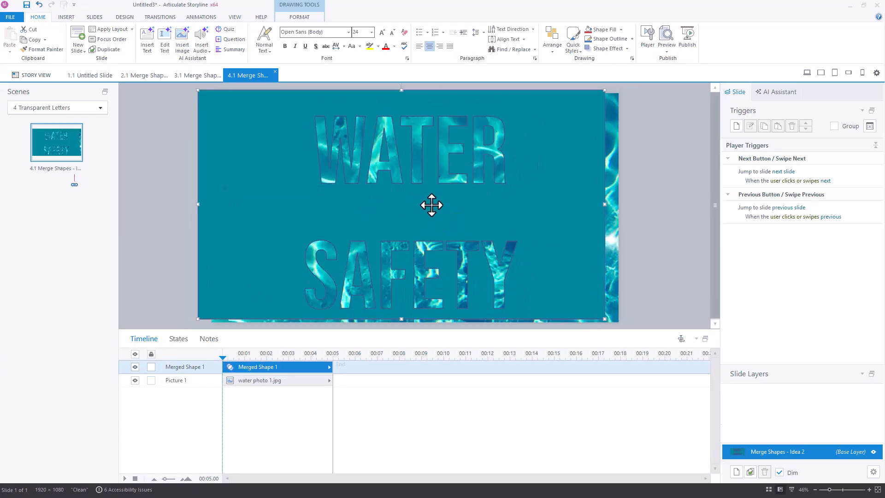
{"action": "left_click_drag", "start_coordinate": [432, 205], "coordinate": [450, 209]}
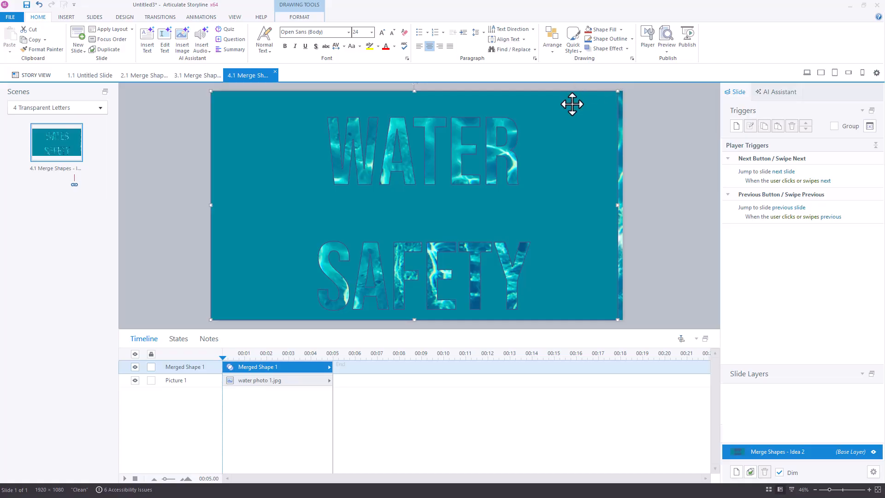
{"action": "mouse_move", "coordinate": [603, 30]}
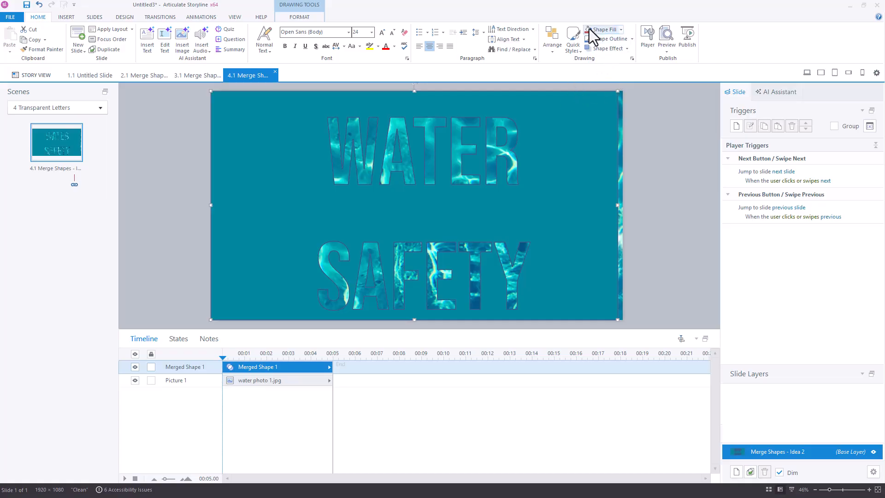
Fill the cut-out shape dark navy and move and resize it to cover the slide.
{"action": "left_click", "coordinate": [603, 30]}
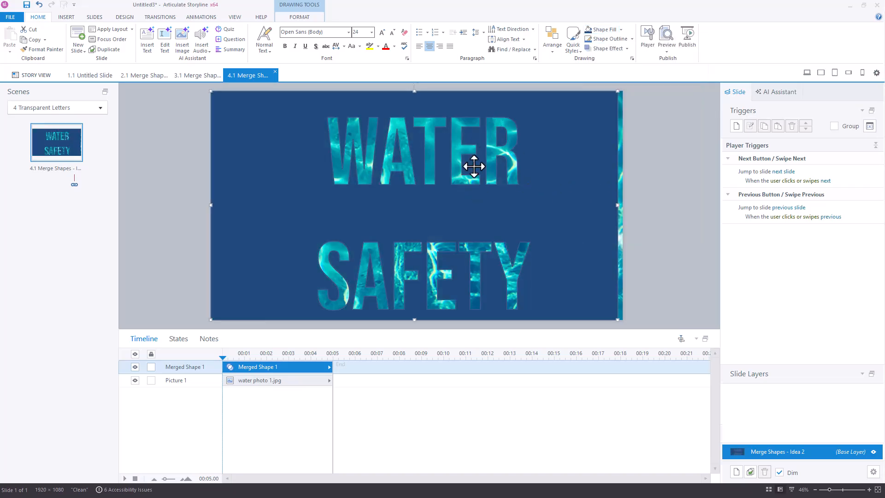
{"action": "left_click_drag", "start_coordinate": [474, 166], "coordinate": [523, 210]}
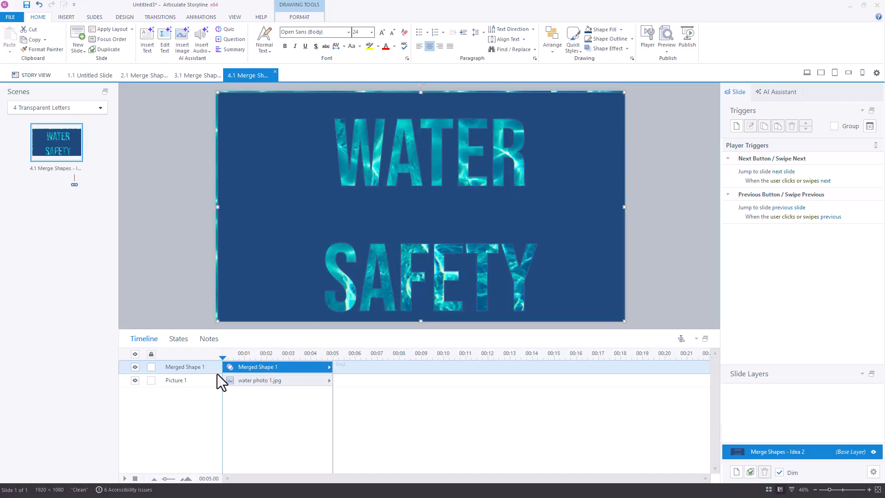
{"action": "mouse_move", "coordinate": [357, 262]}
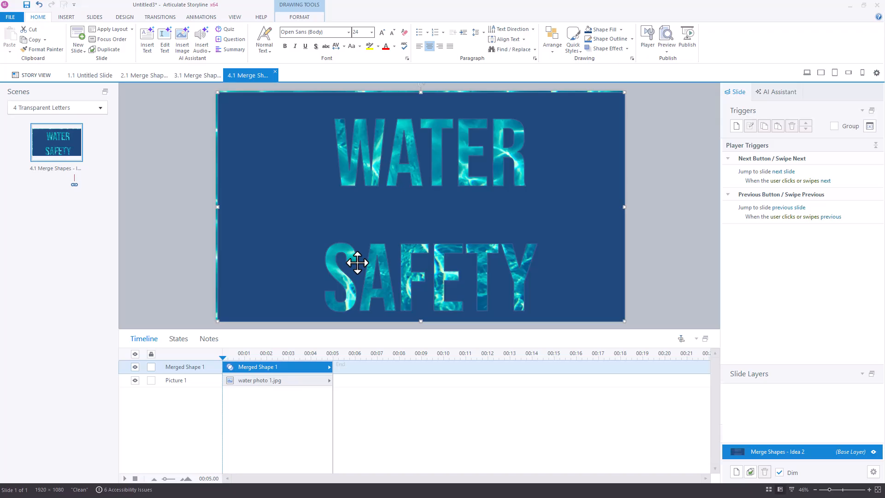
{"action": "mouse_move", "coordinate": [623, 322]}
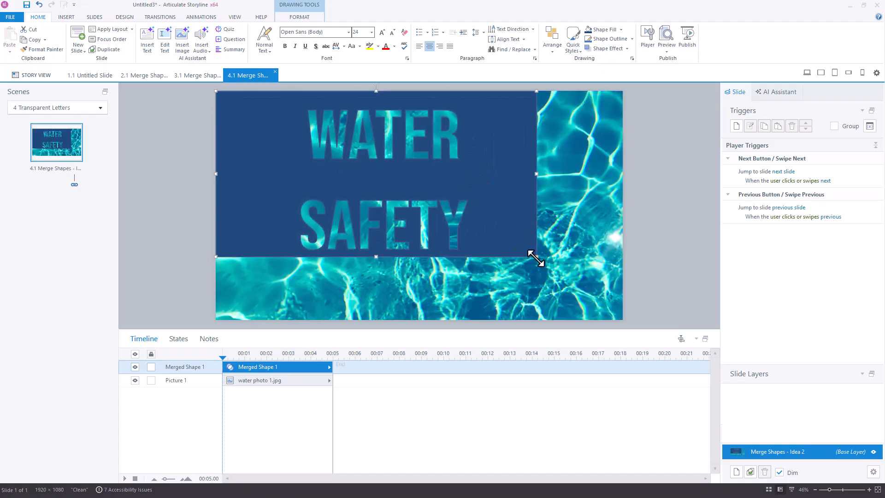
{"action": "left_click_drag", "start_coordinate": [535, 256], "coordinate": [622, 322]}
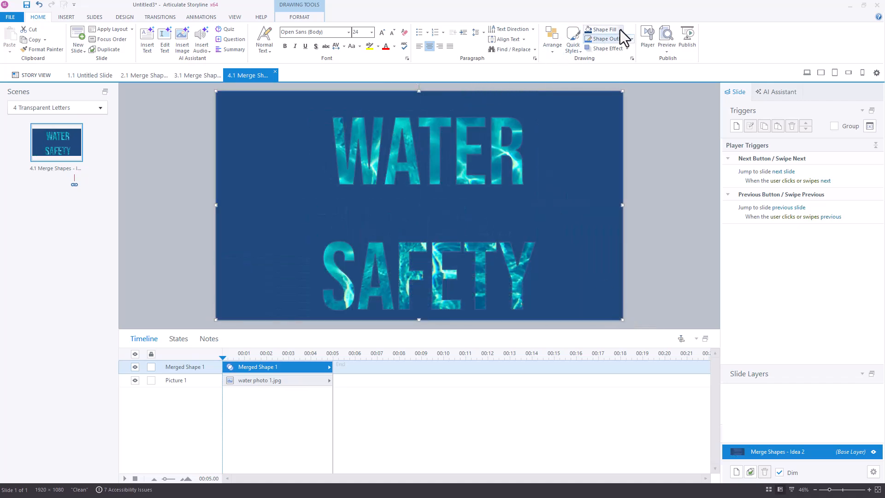
{"action": "left_click", "coordinate": [603, 29]}
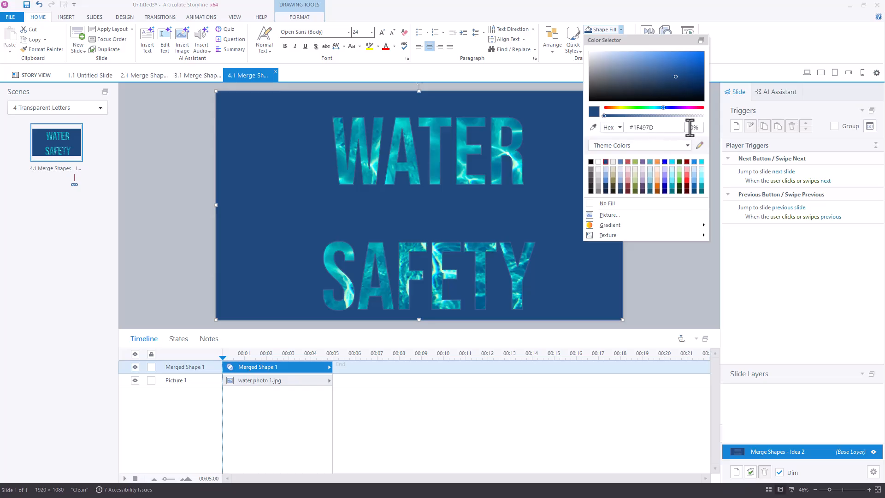